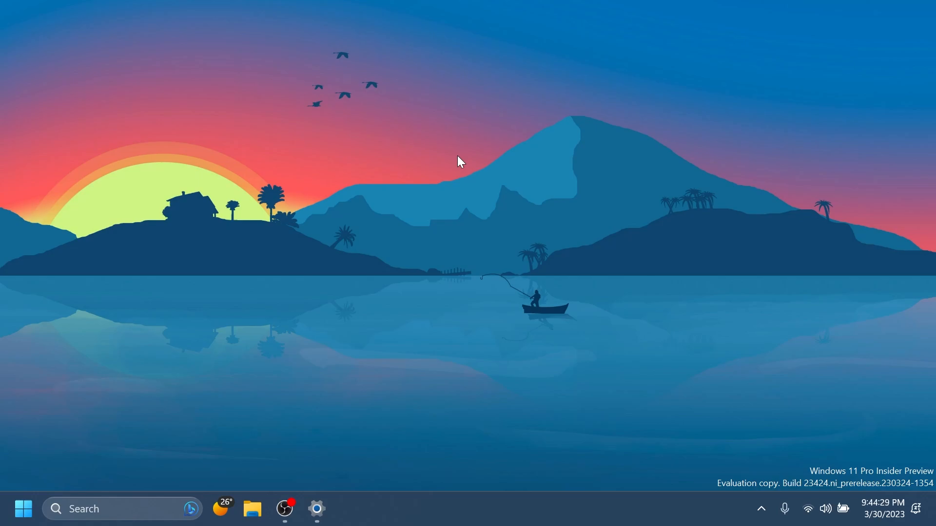
Close the running Settings app so only the desktop wallpaper remains.
left_click(316, 509)
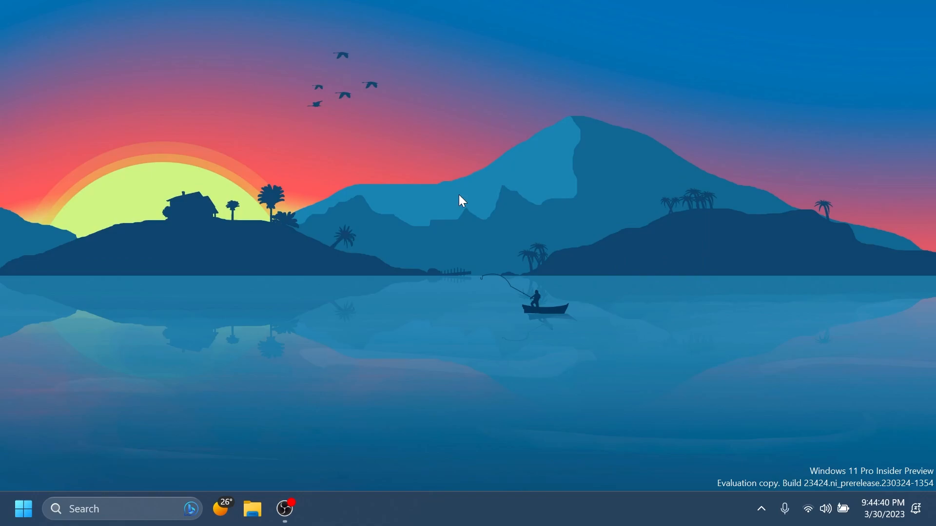
mouse_move(451, 206)
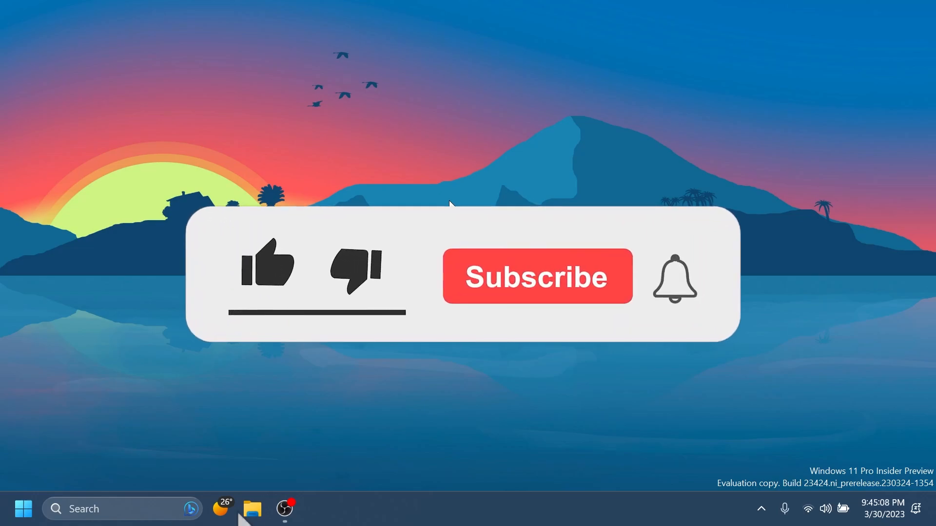
left_click(267, 265)
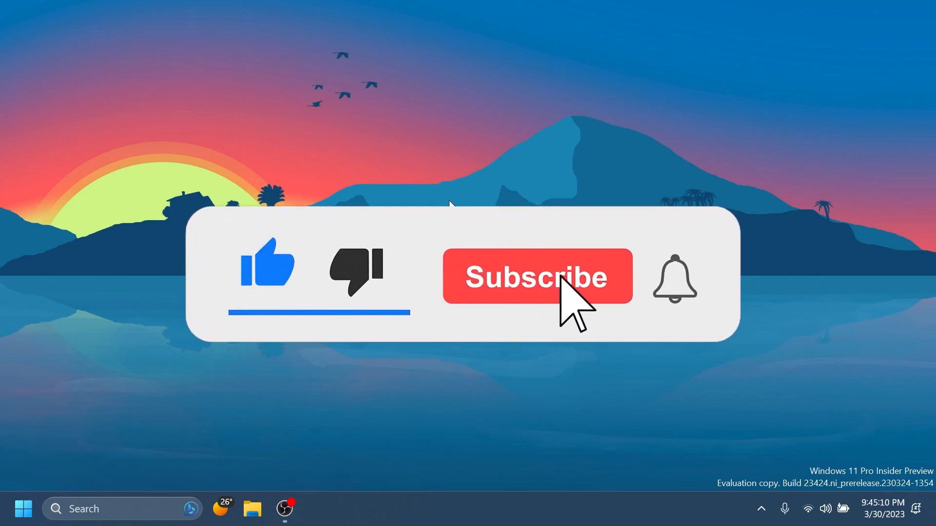
left_click(535, 276)
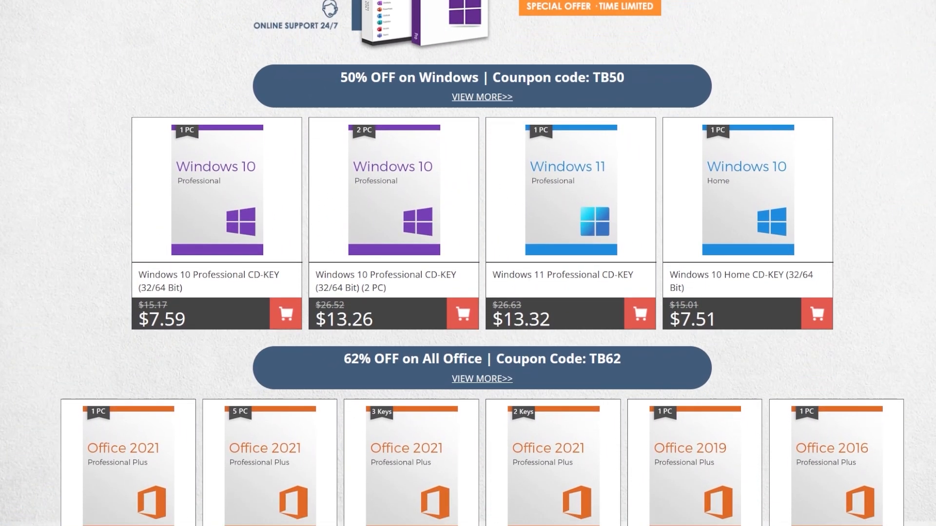
Add a discounted Windows key to the KeysOff cart and apply the TB50 coupon.
scroll("down", 3)
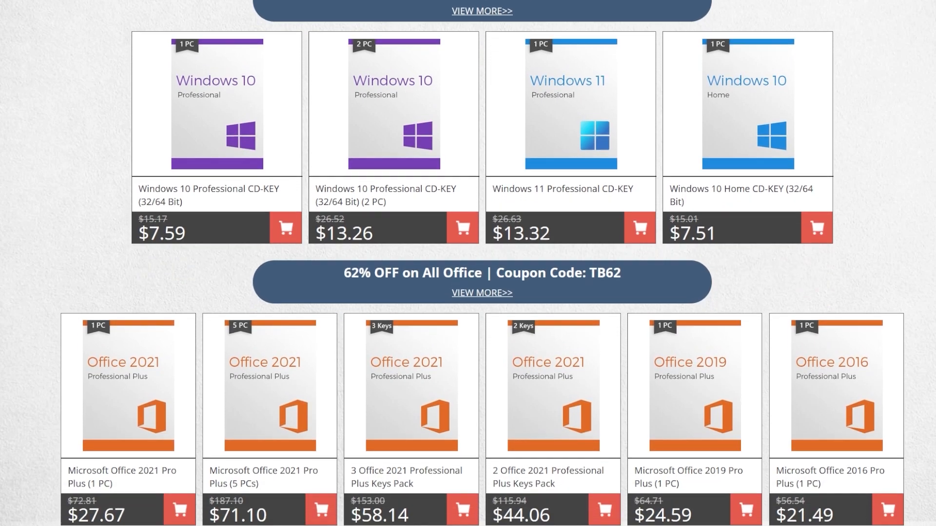
scroll("down", 3)
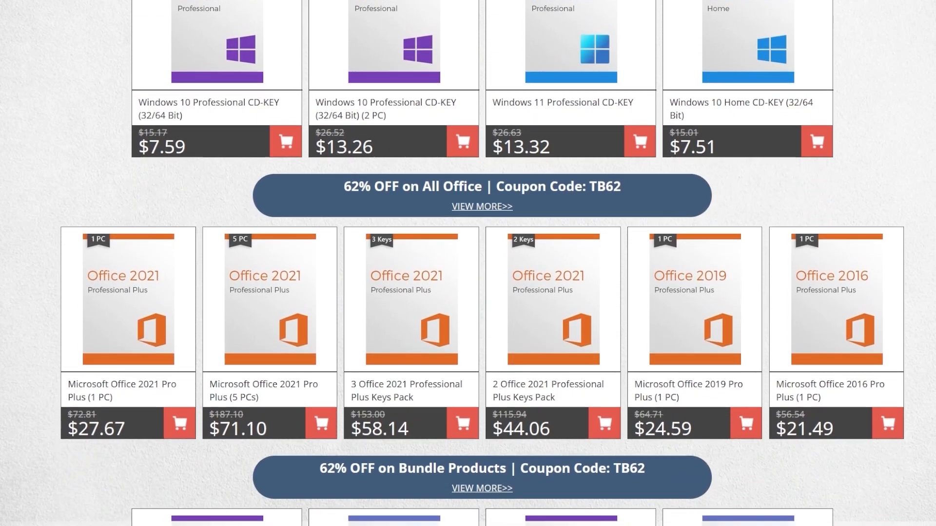
scroll("down", 3)
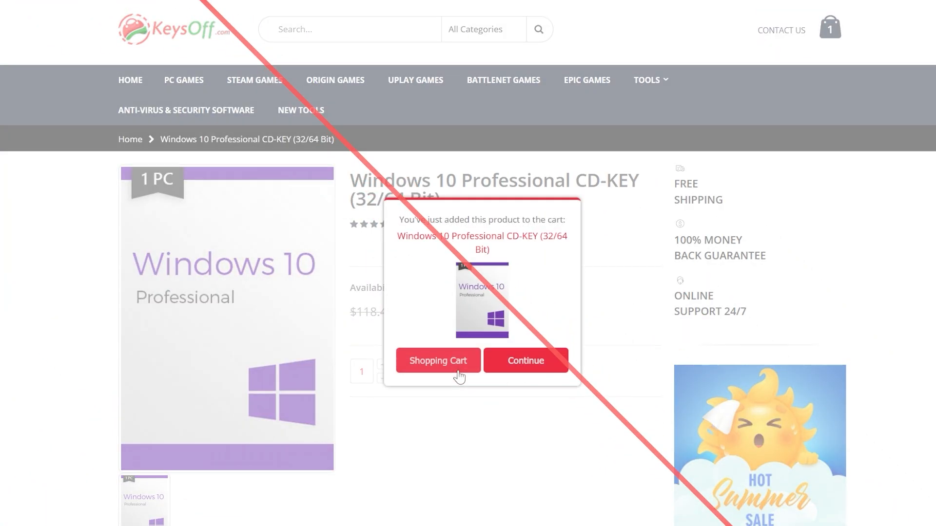
left_click(438, 363)
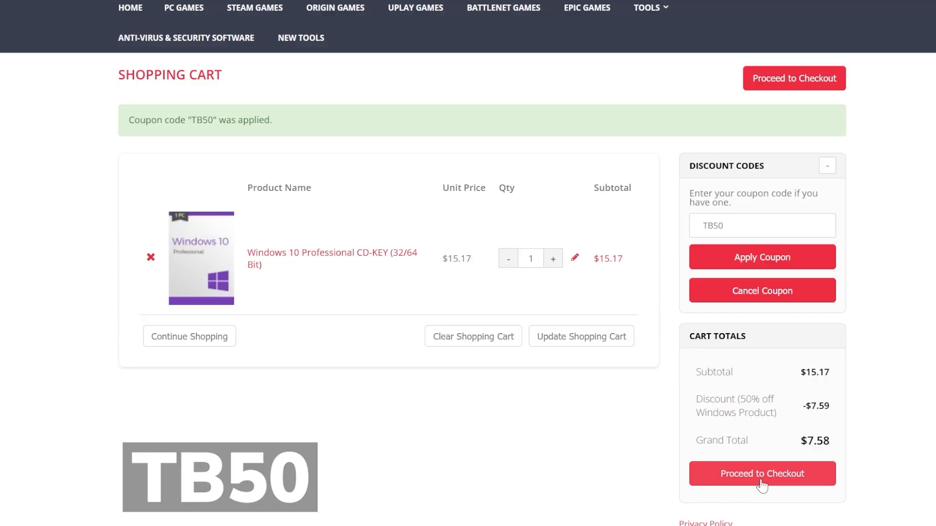
left_click(761, 478)
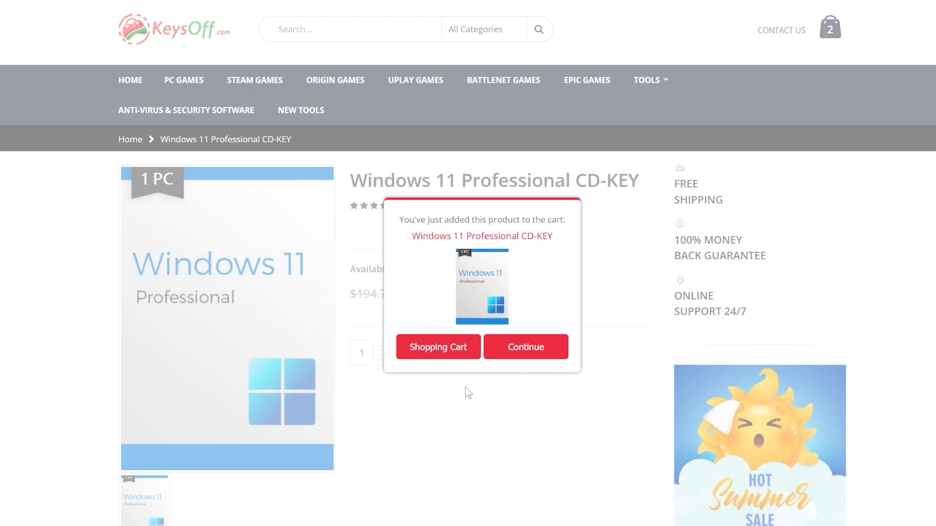
Add Office 2021 Pro Plus to the cart and apply the TB62 coupon.
left_click(437, 354)
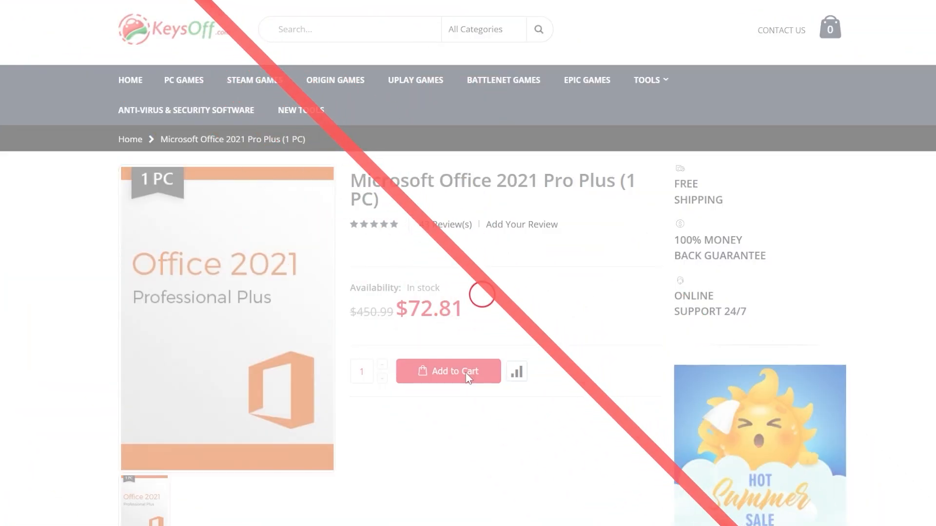
left_click(448, 371)
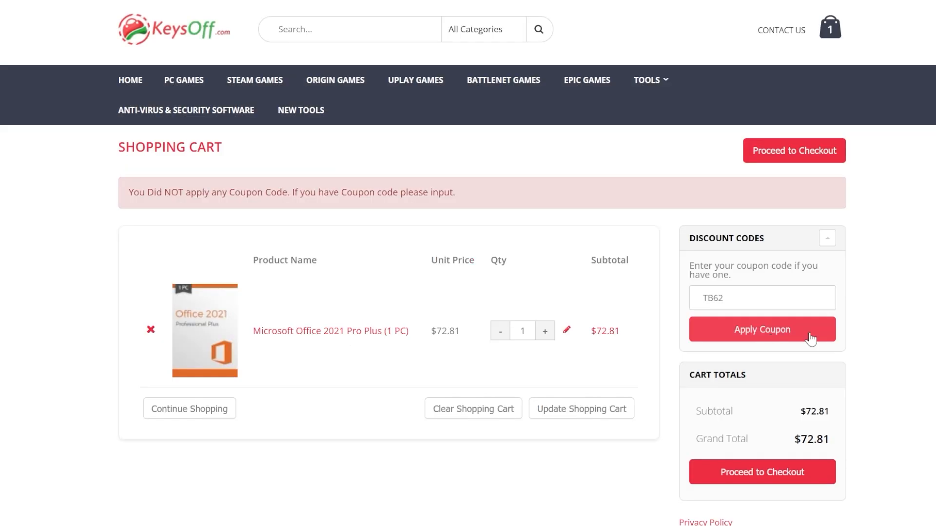
left_click(761, 329)
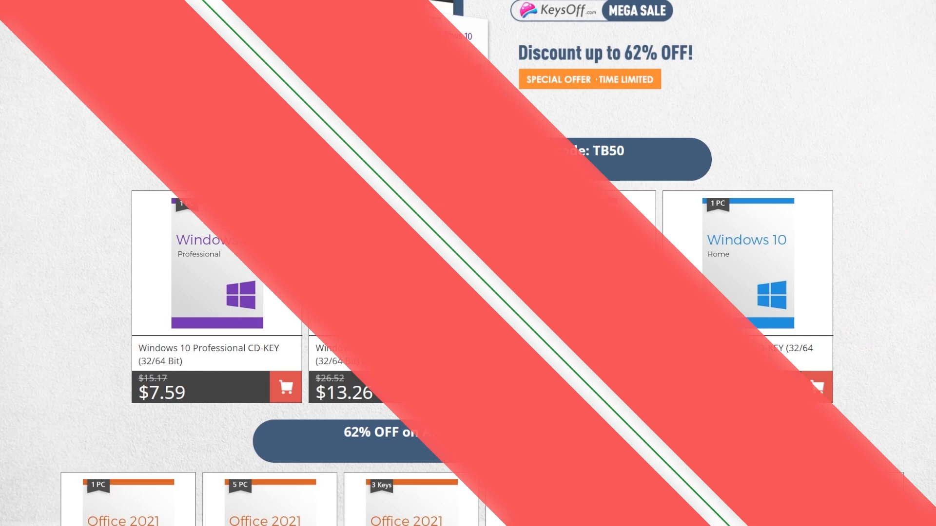
scroll("down", 3)
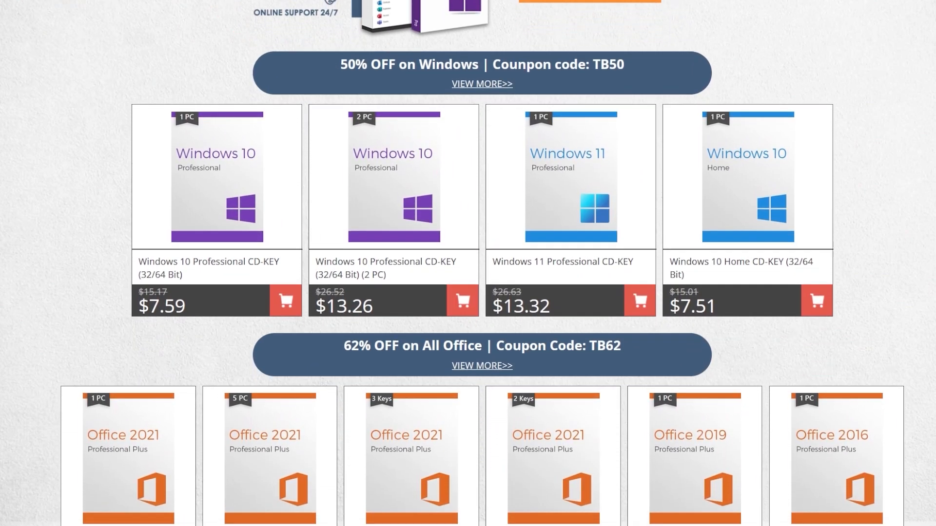
scroll("down", 3)
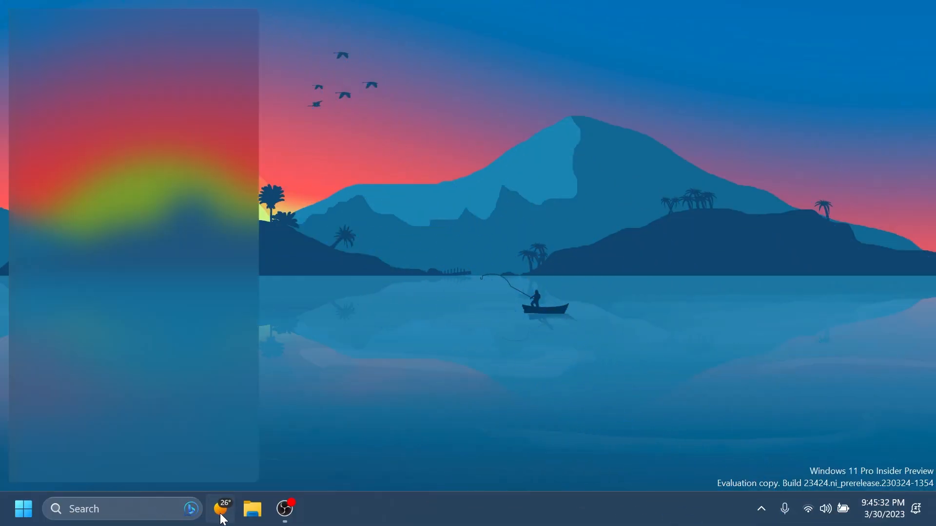
Show the Widgets board, then reach the System > Display page with brightness options.
left_click(221, 509)
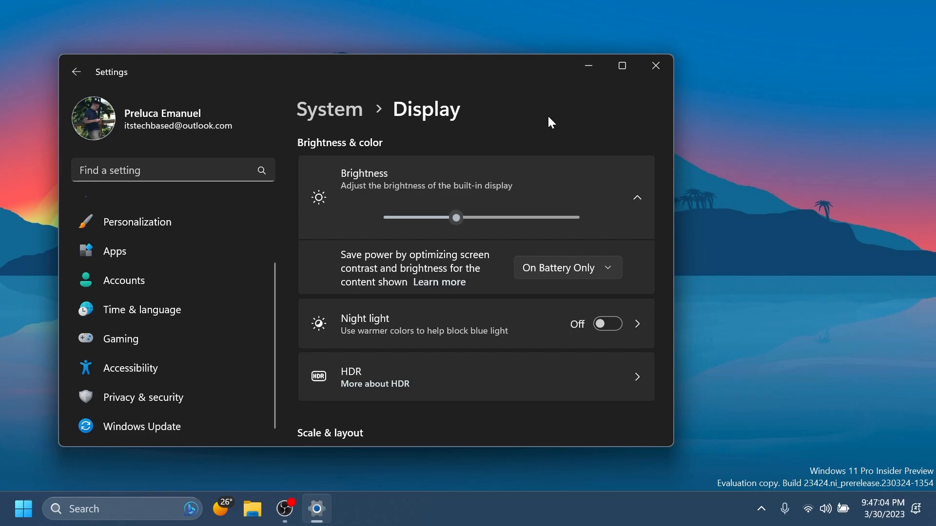
mouse_move(543, 125)
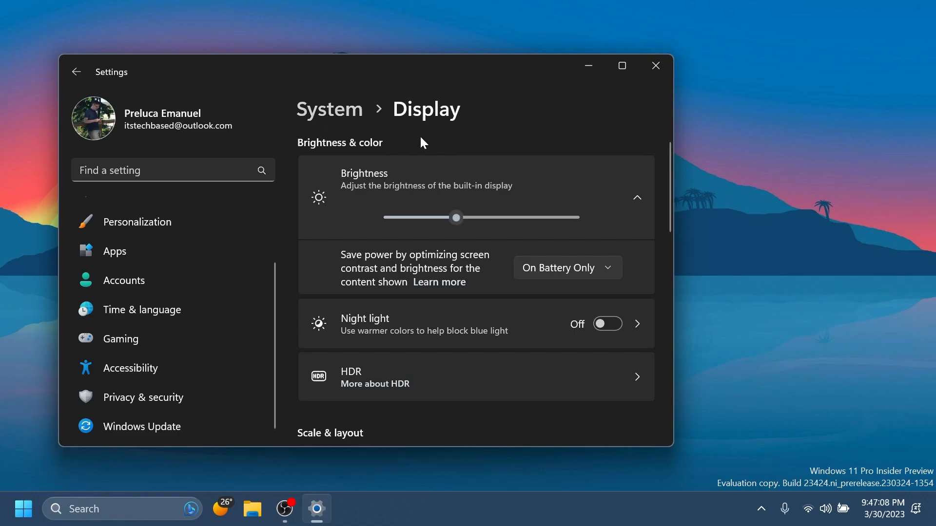
Review the Off/Always/On Battery Only brightness choices, keep On Battery Only, and close Settings.
left_click(564, 267)
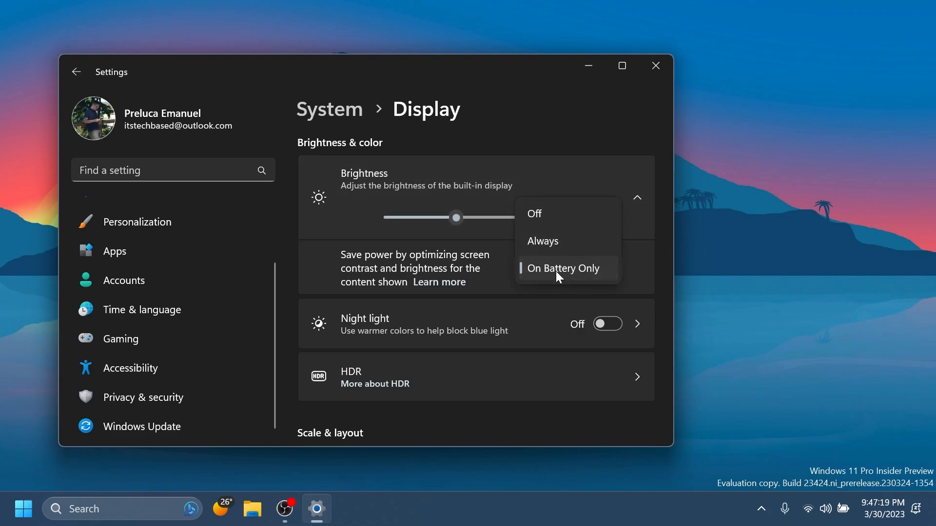
mouse_move(557, 276)
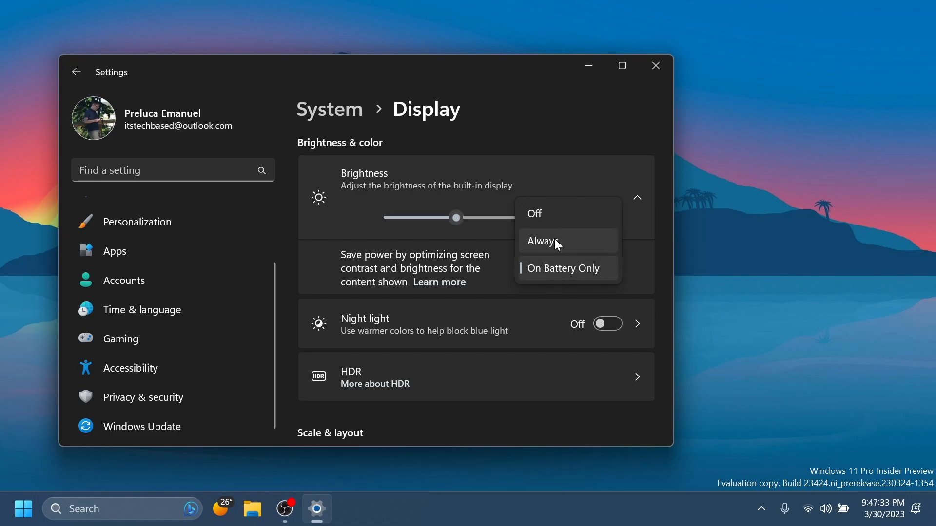
left_click(561, 268)
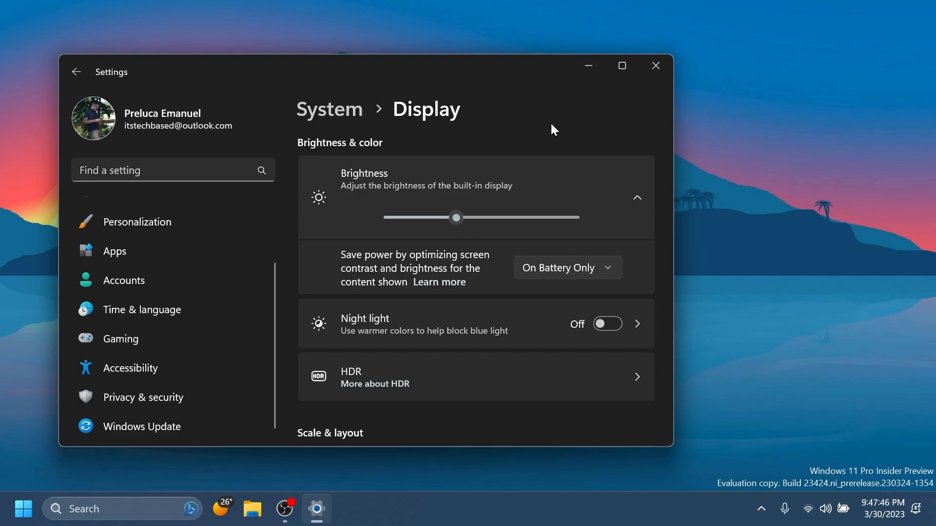
left_click(655, 65)
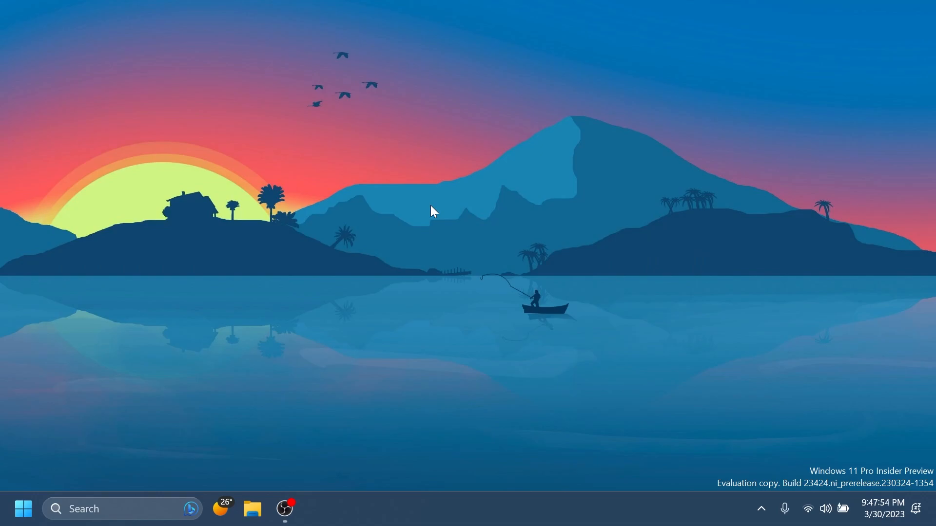
Reopen Settings on the Windows Update page showing the get-latest-updates toggle.
left_click(315, 509)
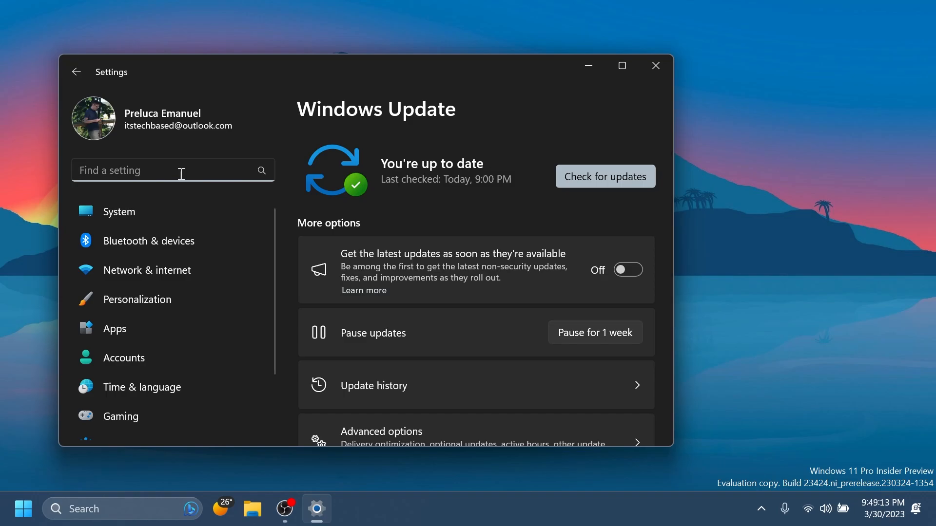
Show the Bluetooth & devices > Wheel page with default tools Volume, Scroll, Zoom and Undo.
left_click(148, 241)
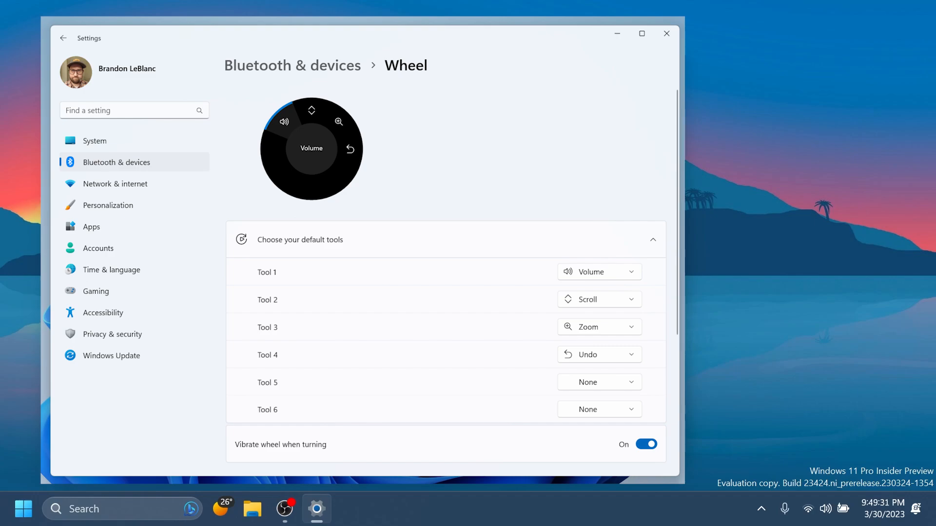
Close the Wheel settings window so only the desktop is showing.
left_click(667, 33)
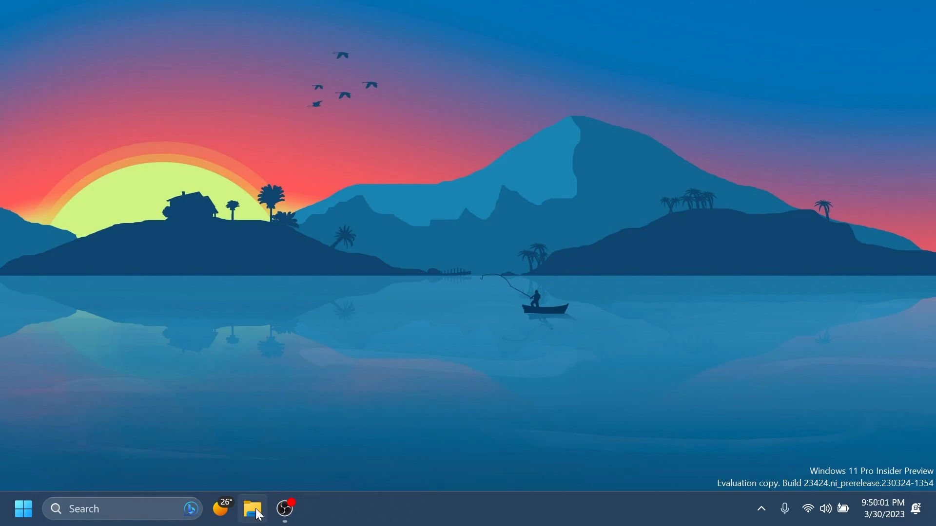
Reopen Settings on the System home page listing Display, Sound and Notifications.
left_click(252, 508)
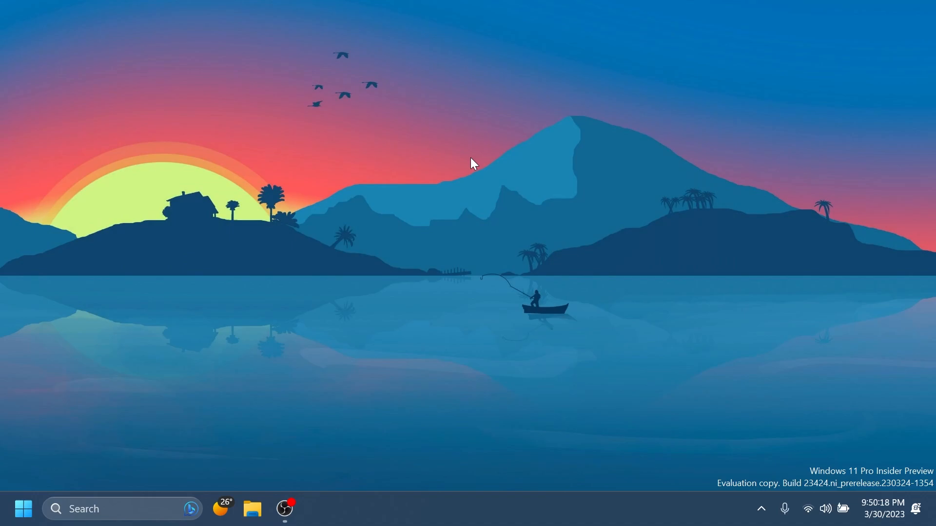
left_click(317, 509)
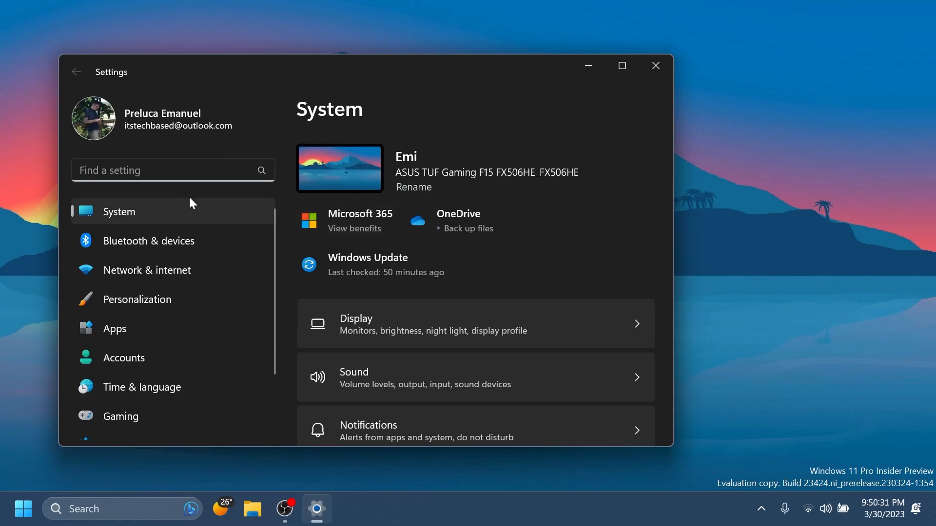
Close Settings and return to the empty desktop.
left_click(655, 65)
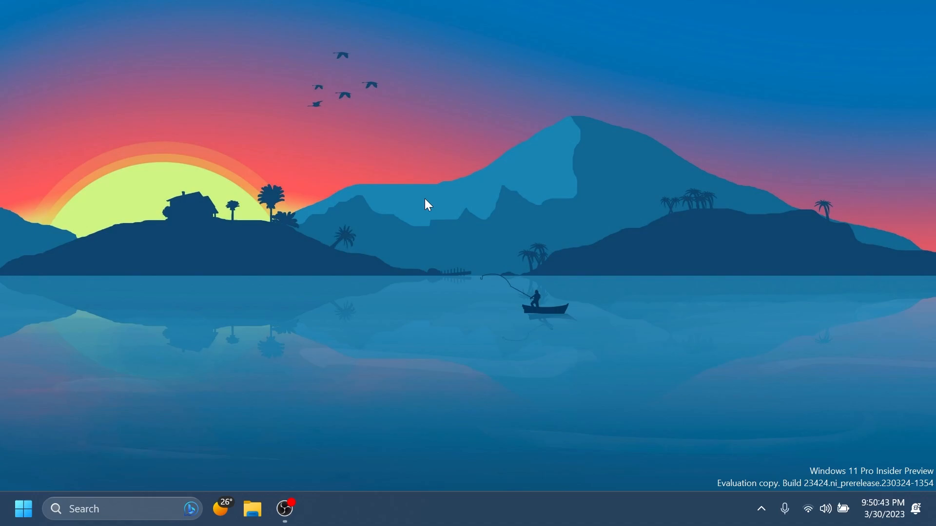
mouse_move(466, 419)
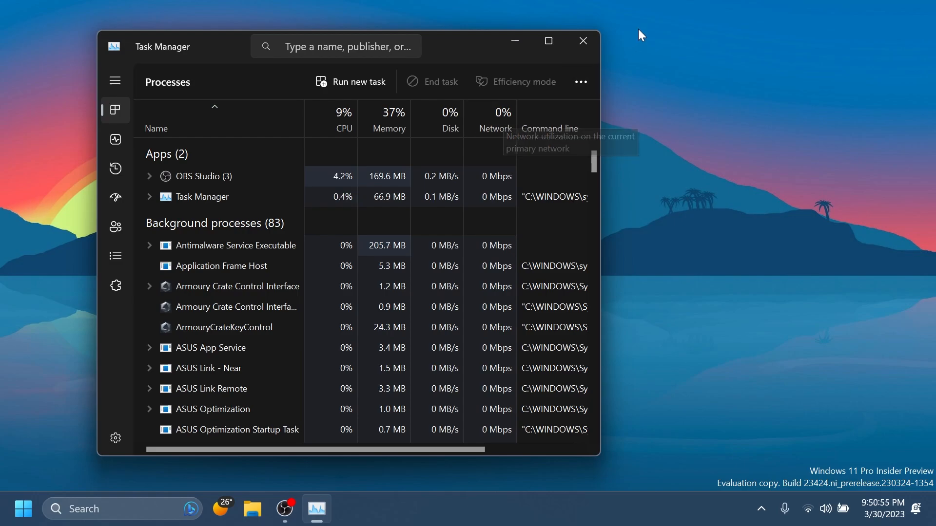
Close Task Manager, leaving the desktop with the like and subscribe overlay.
left_click(583, 41)
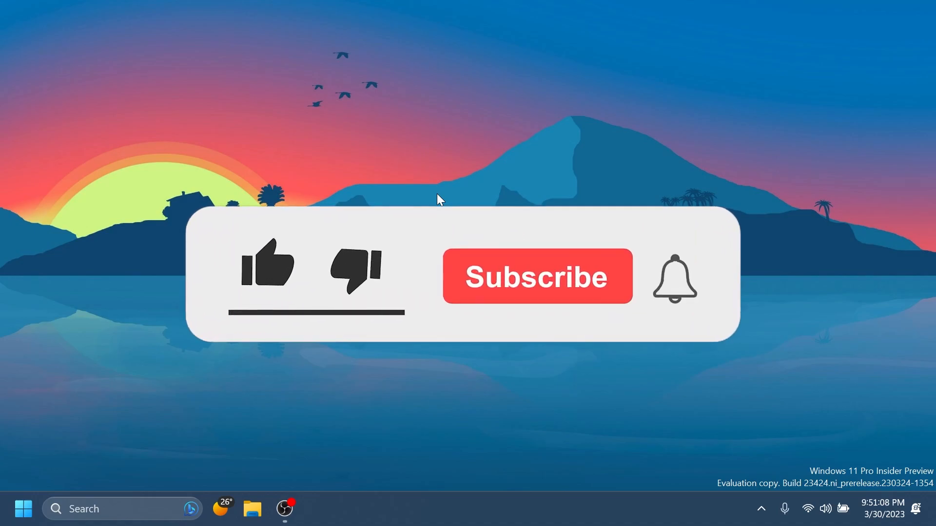
left_click(267, 267)
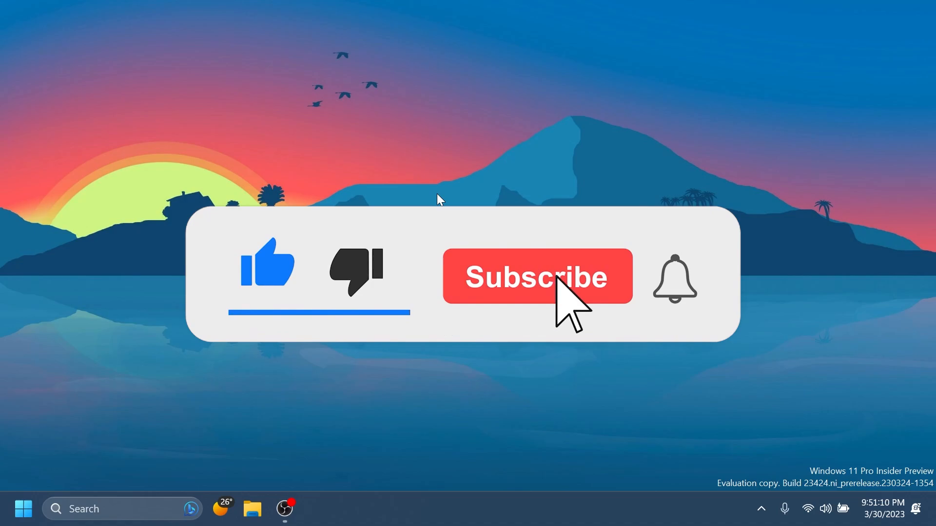
left_click(535, 276)
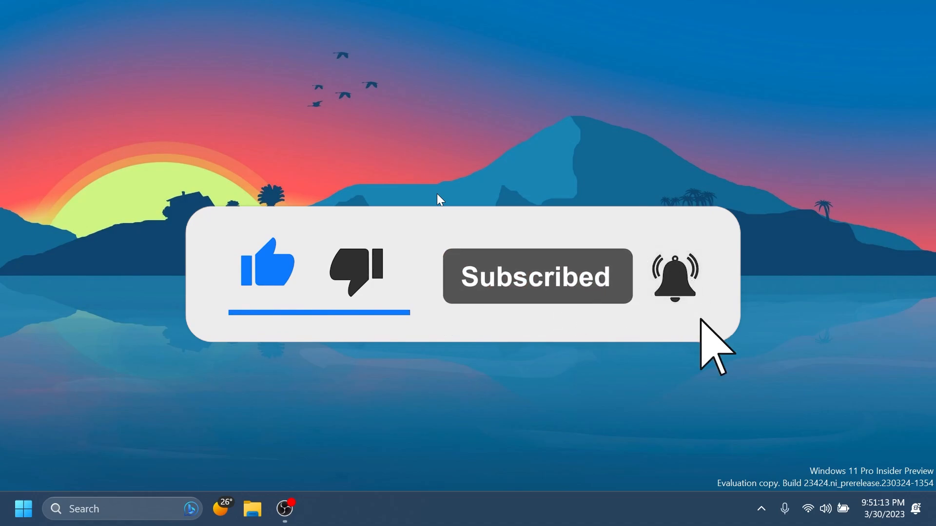